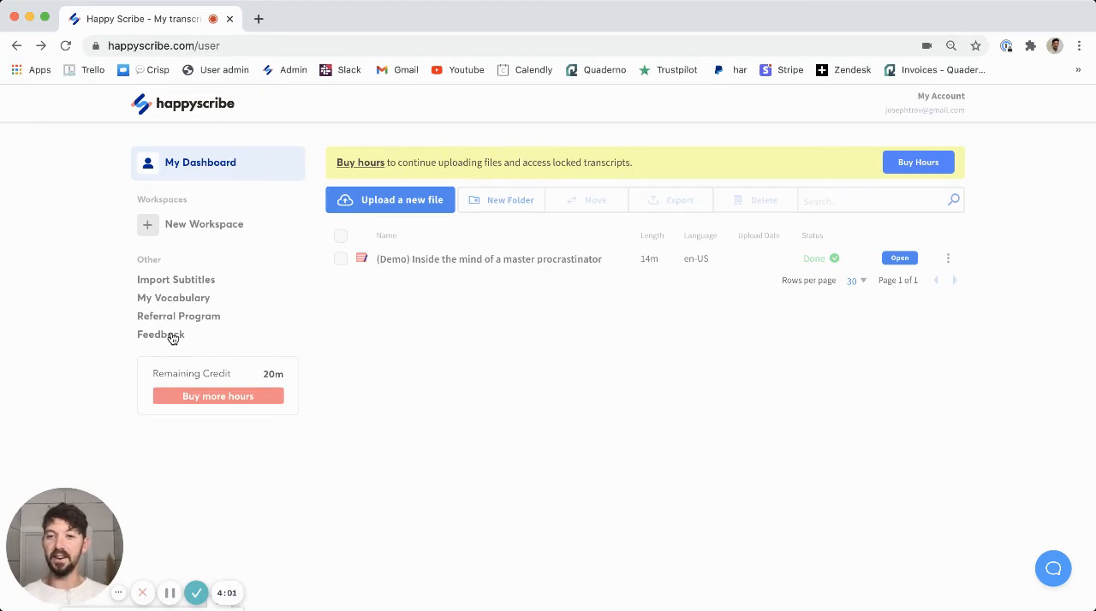
Step: Open the Feedback portal from the left sidebar to see the Feature Request and Bugs boards
{"action": "left_click", "coordinate": [161, 333]}
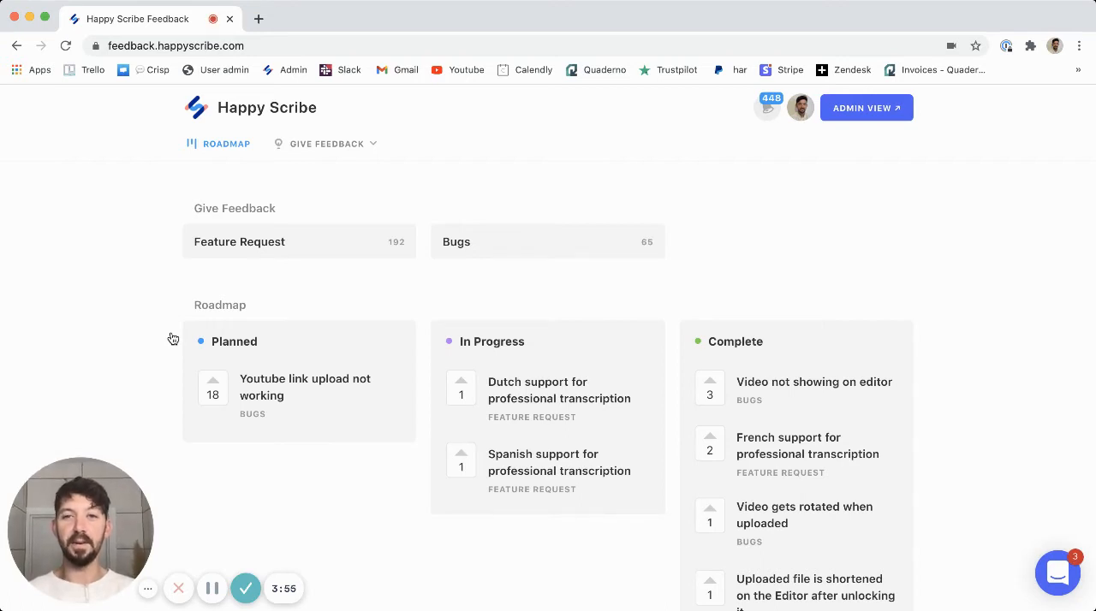
{"action": "mouse_move", "coordinate": [264, 259]}
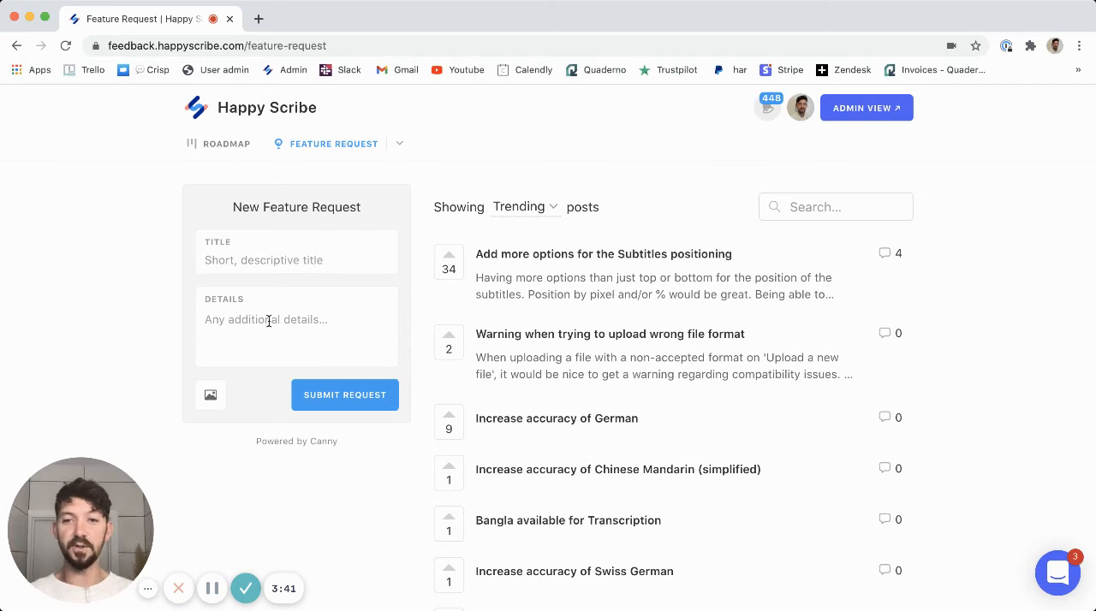
{"action": "mouse_move", "coordinate": [344, 395]}
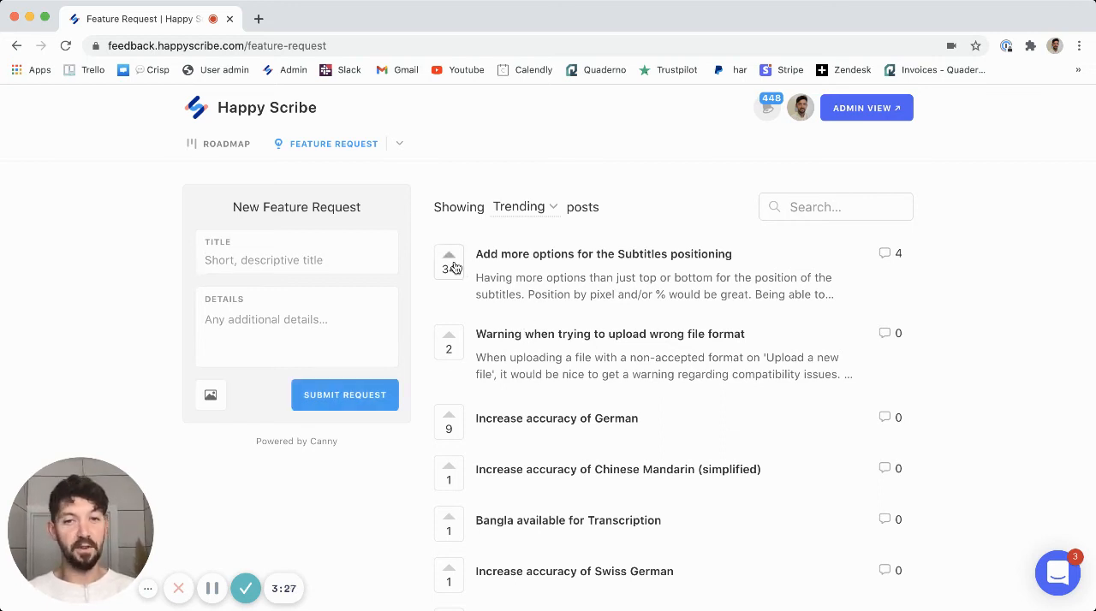
Step: Scroll down the Feature Request board's trending posts list beside the new-request form
{"action": "scroll", "scroll_direction": "down", "scroll_amount": 3}
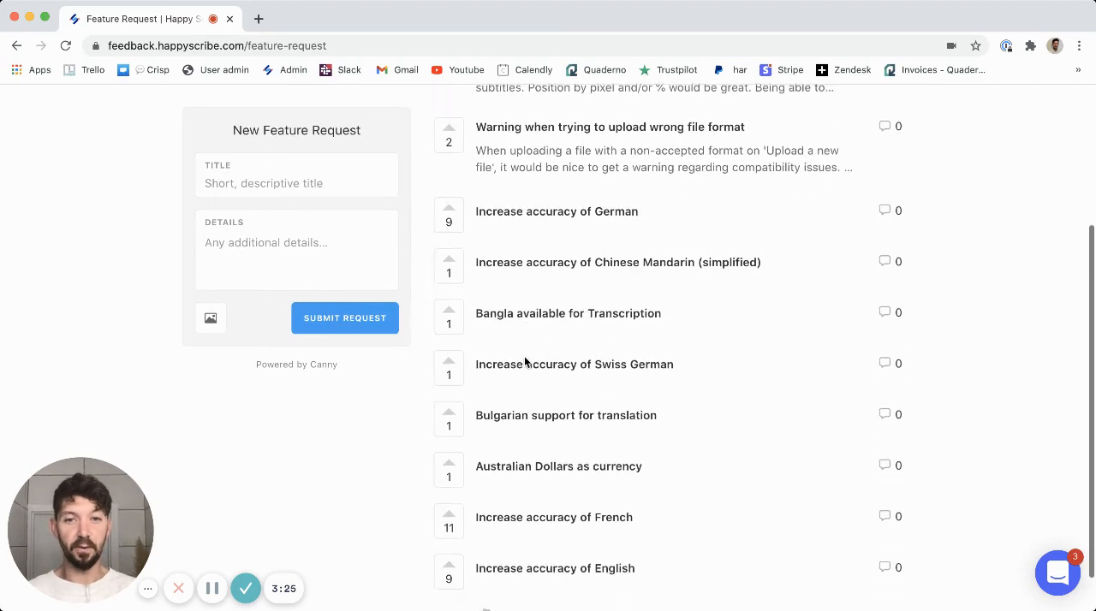